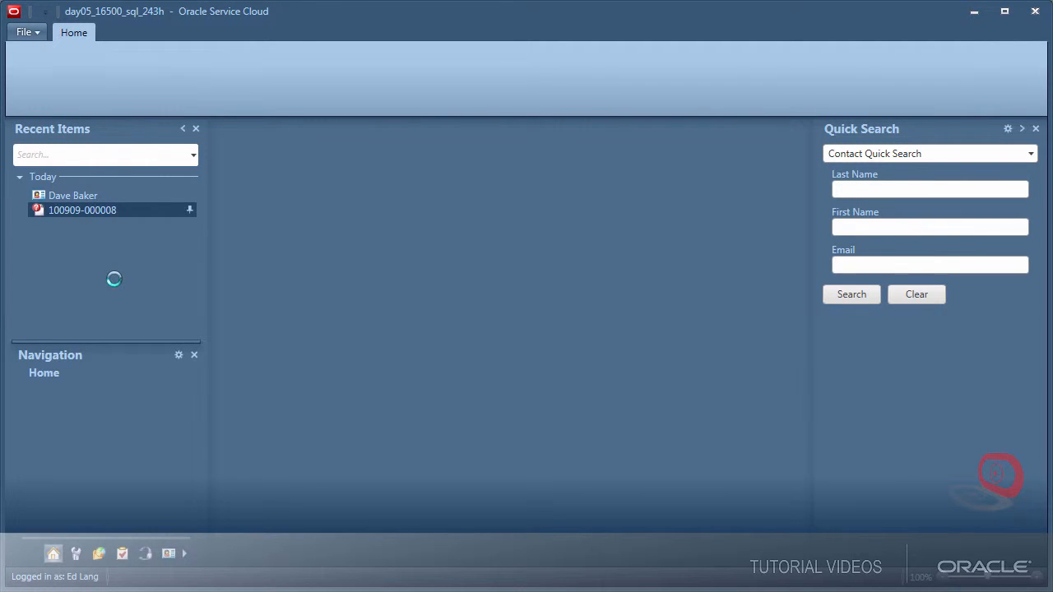
# Step: Review the recent incident's organization details, then close the incident record
pyautogui.doubleClick(82, 210)
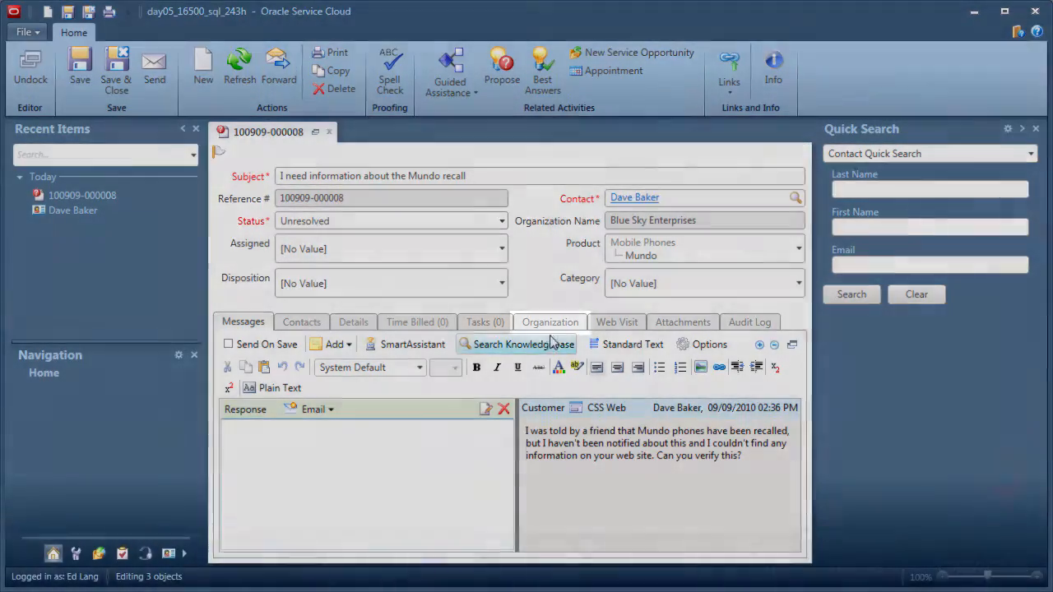
pyautogui.click(549, 321)
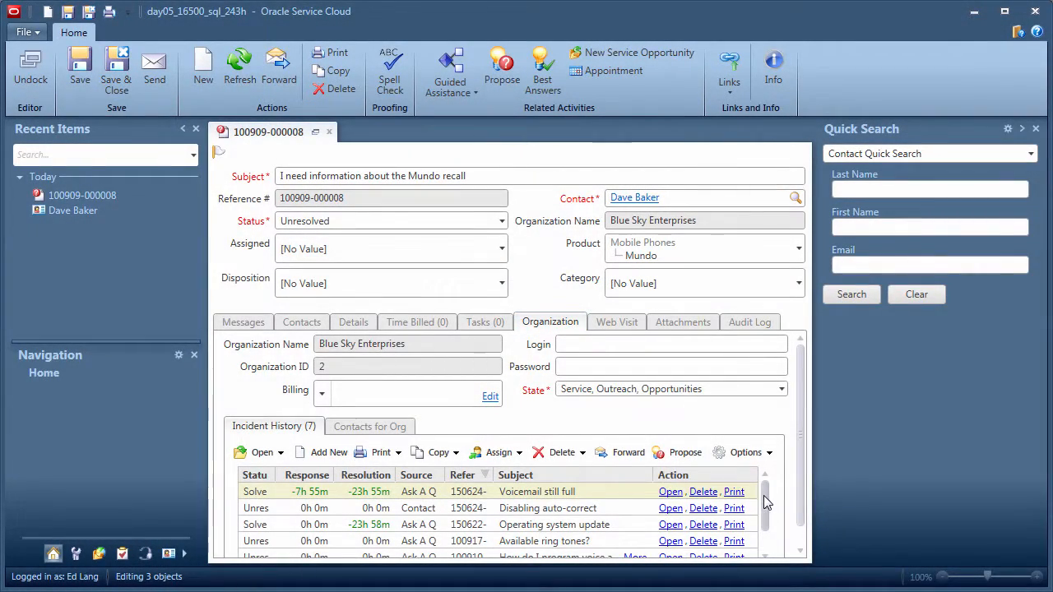
pyautogui.scroll(-3)
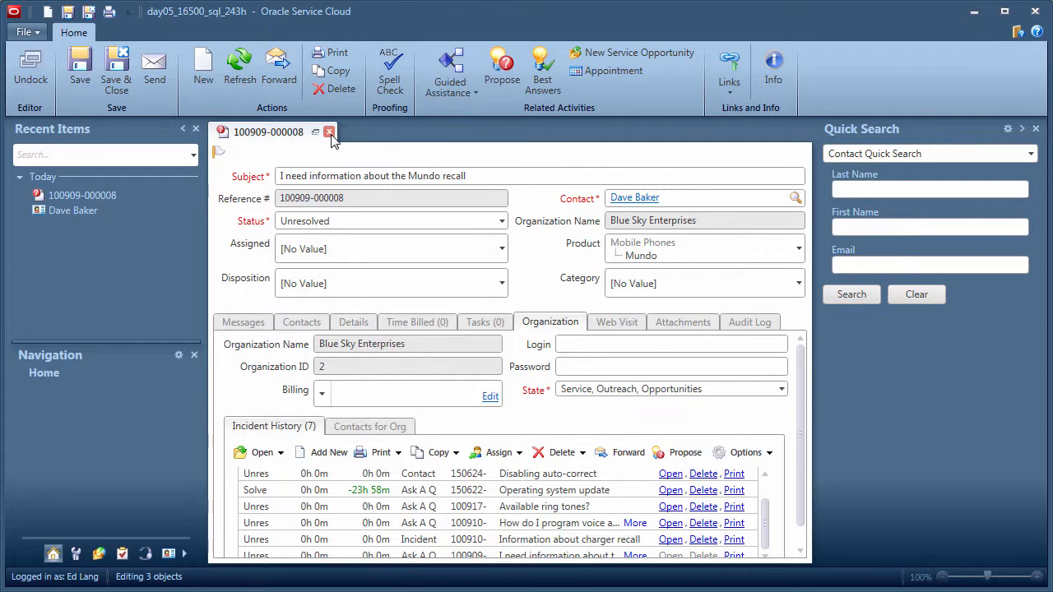
pyautogui.click(329, 131)
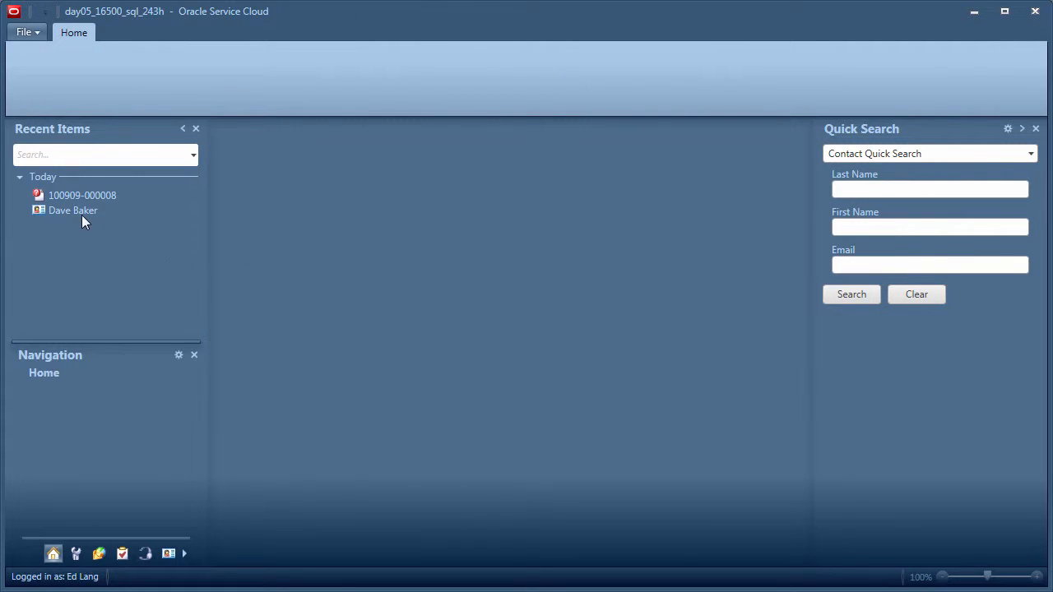
# Step: Review the recent contact's incidents, then close the contact record
pyautogui.doubleClick(72, 211)
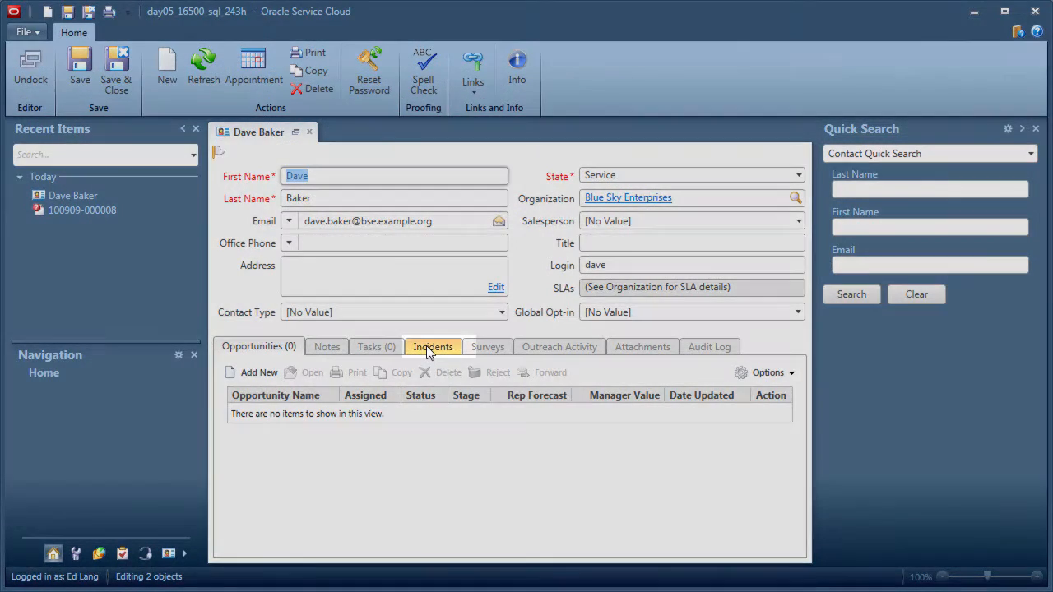
pyautogui.click(434, 345)
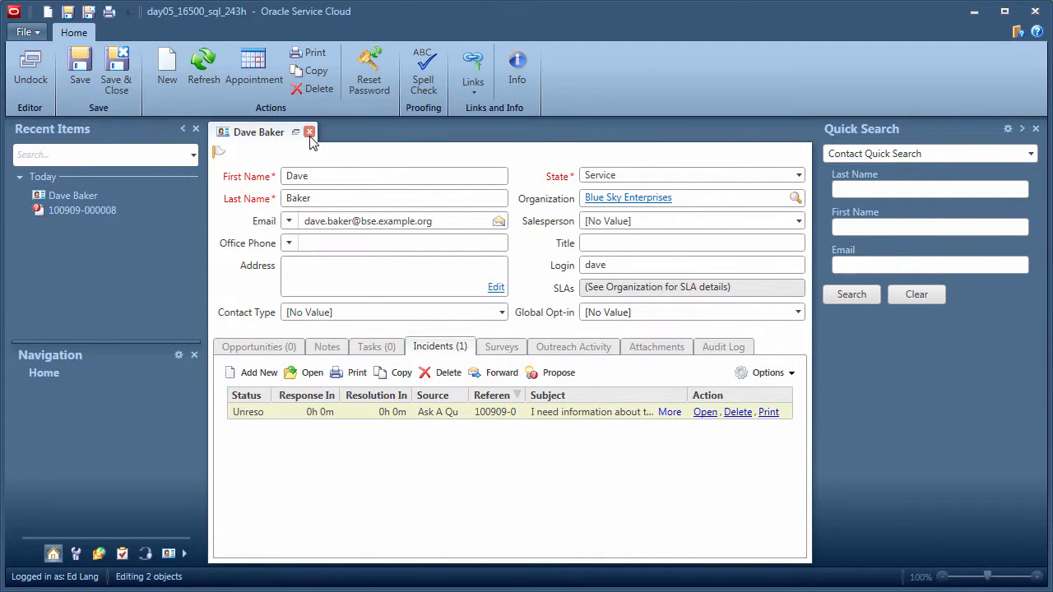
pyautogui.click(309, 132)
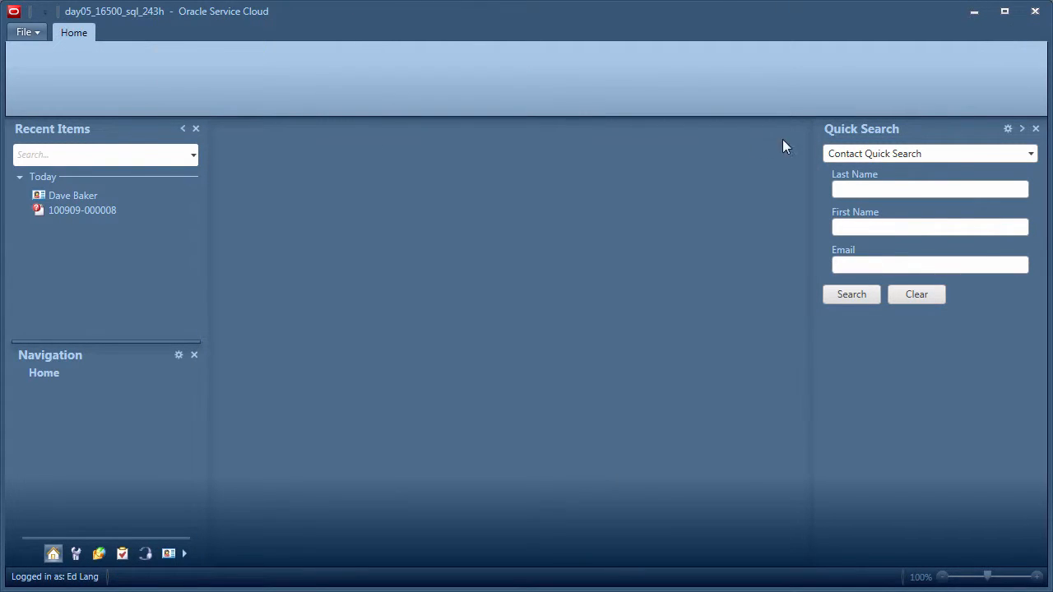
# Step: Run an Incidents quick search with Status set to Waiting and select the unauthorized charges result
pyautogui.click(1029, 153)
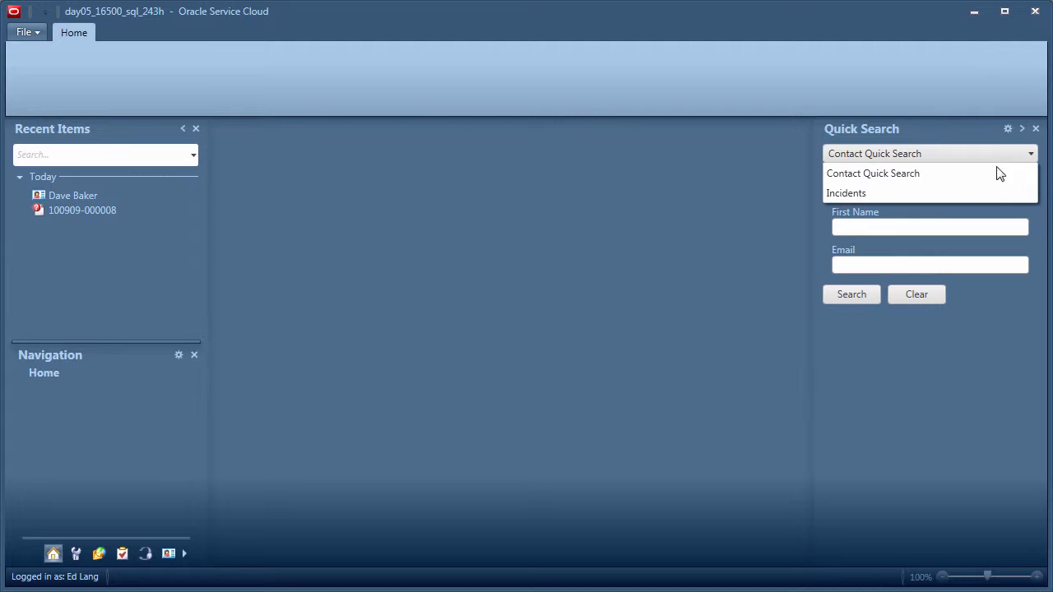
pyautogui.click(846, 192)
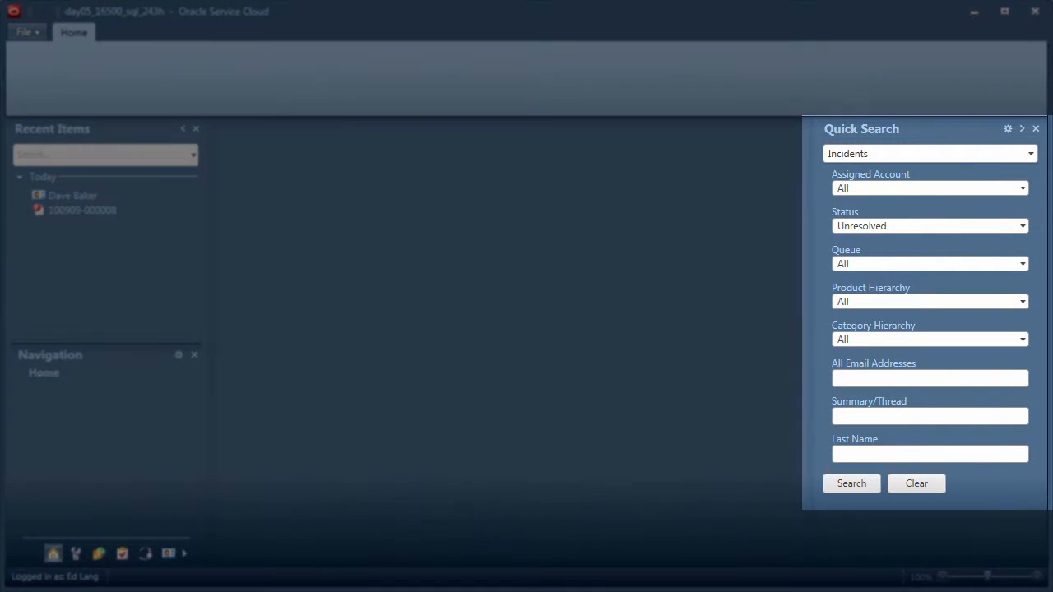
pyautogui.click(1023, 225)
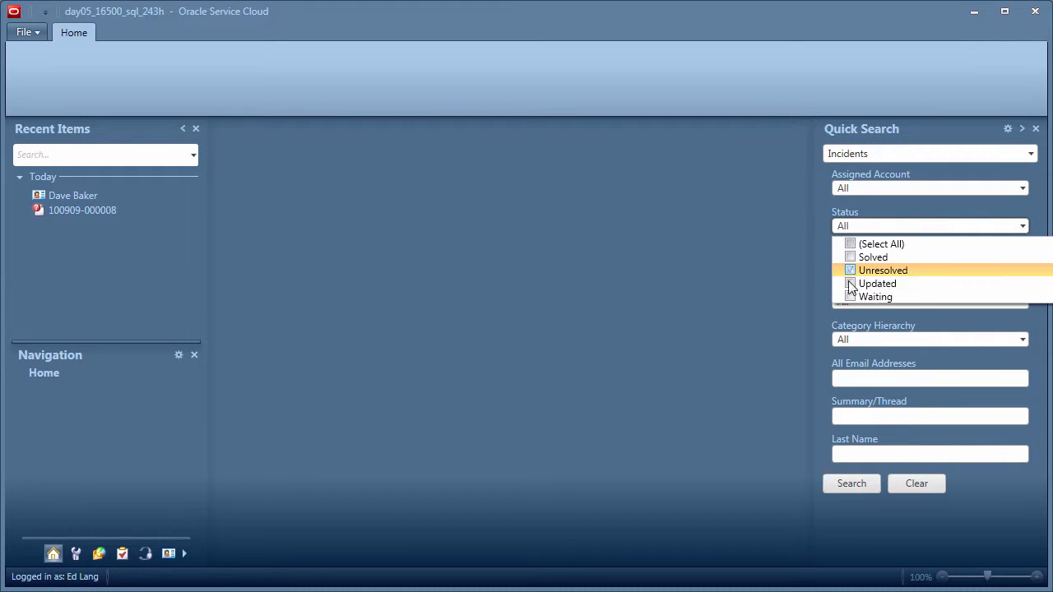
pyautogui.click(849, 296)
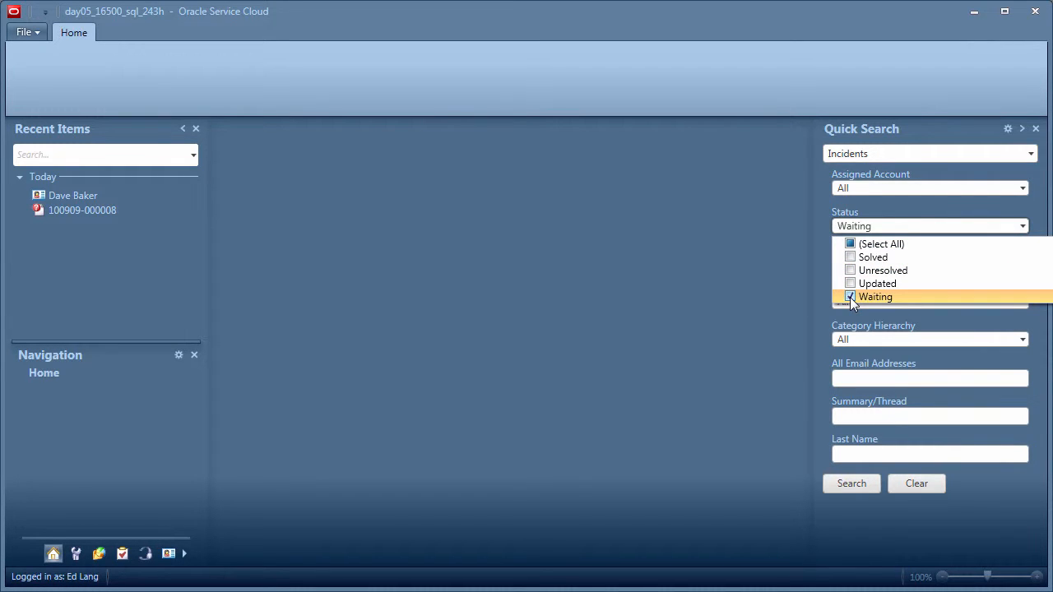
pyautogui.click(852, 483)
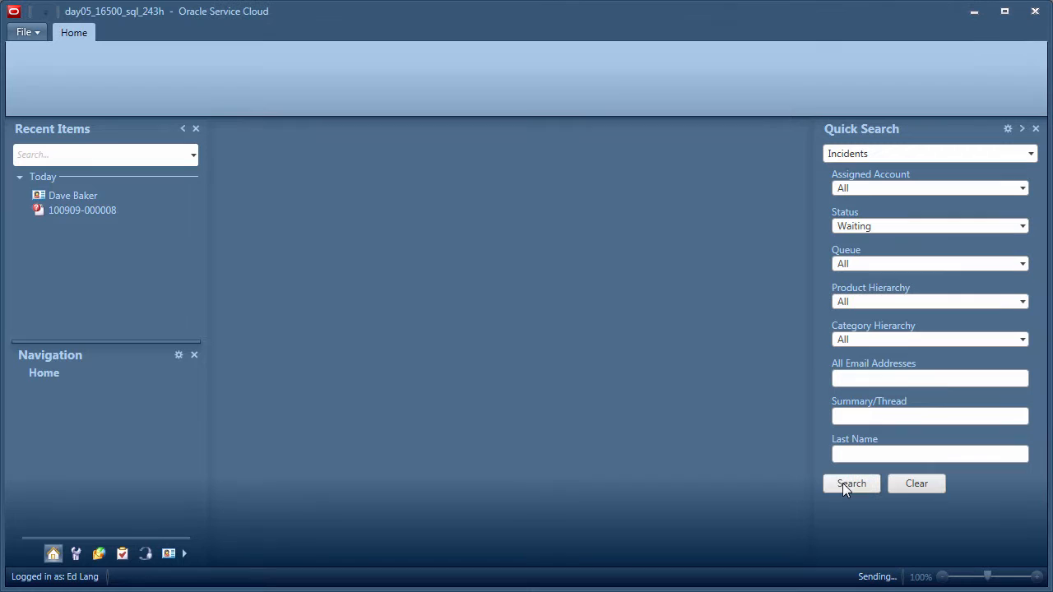
pyautogui.click(852, 484)
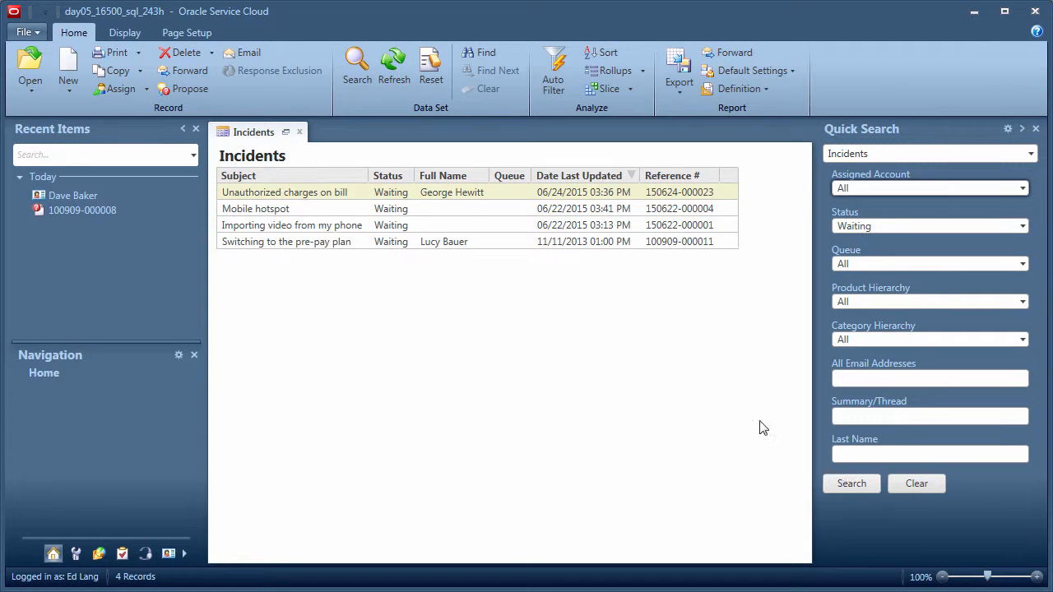
pyautogui.click(332, 191)
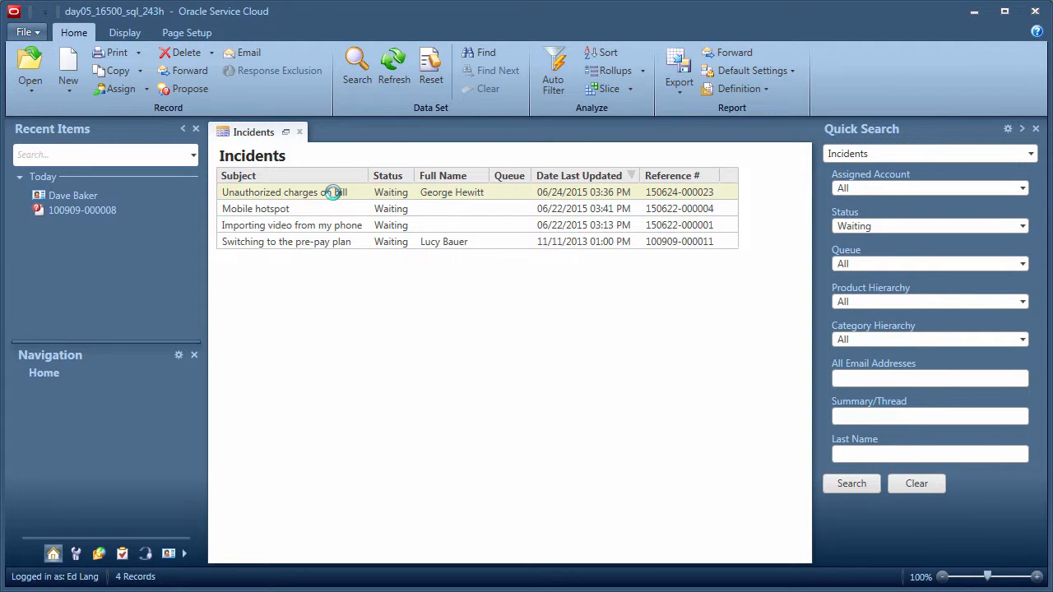
# Step: Review the unauthorized-charges incident's contact and incident history, then close it and the results
pyautogui.doubleClick(282, 191)
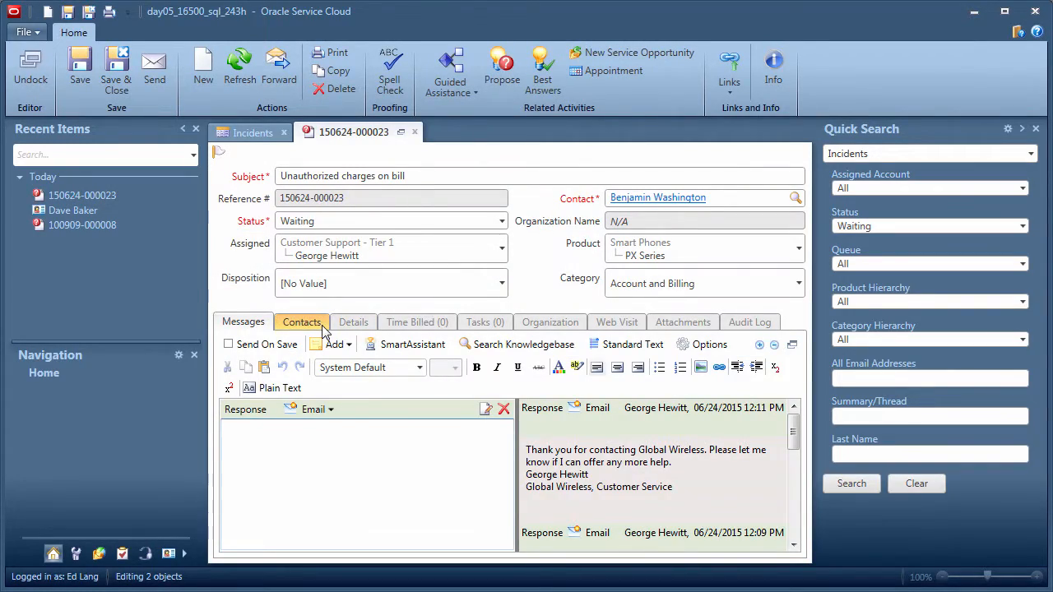
pyautogui.click(301, 321)
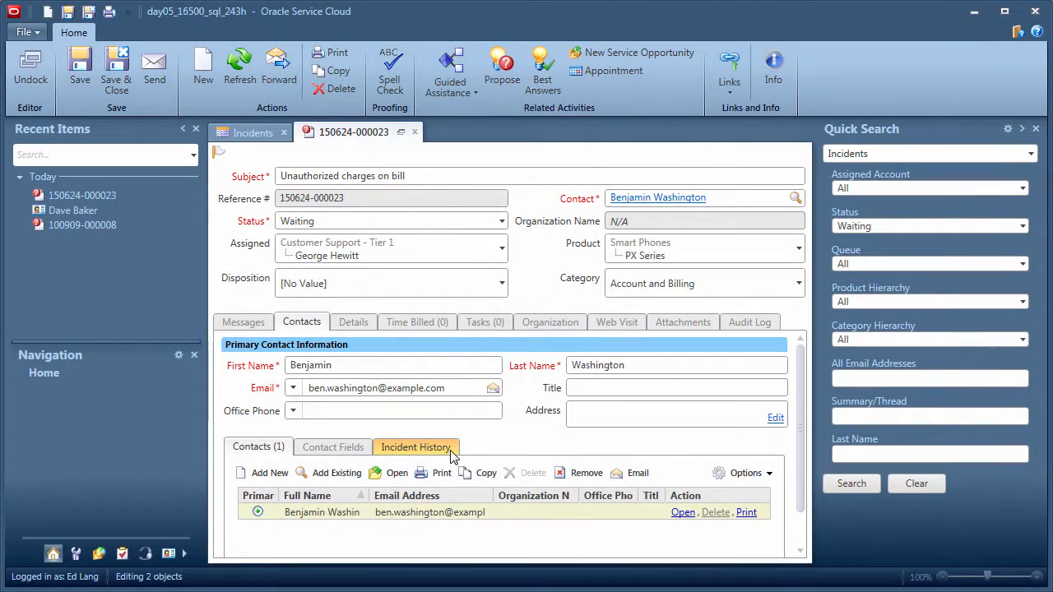
pyautogui.click(414, 448)
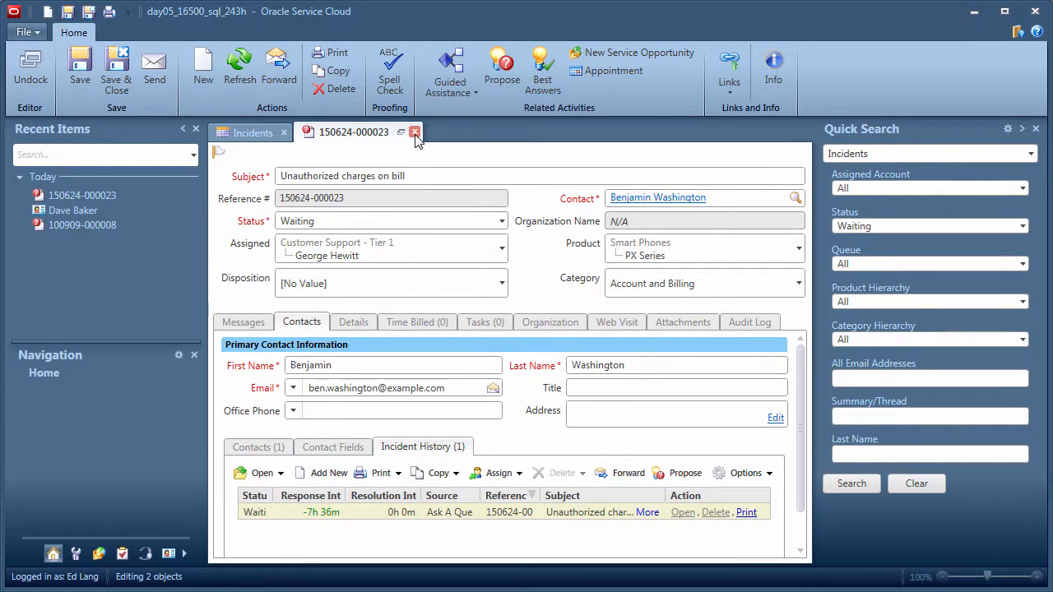
pyautogui.click(415, 131)
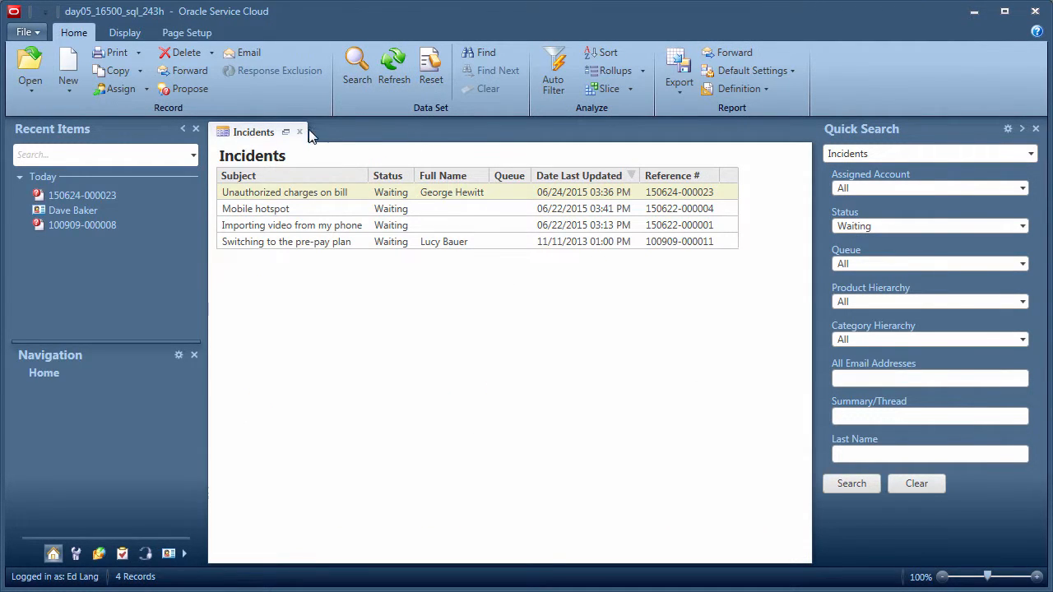
pyautogui.click(299, 132)
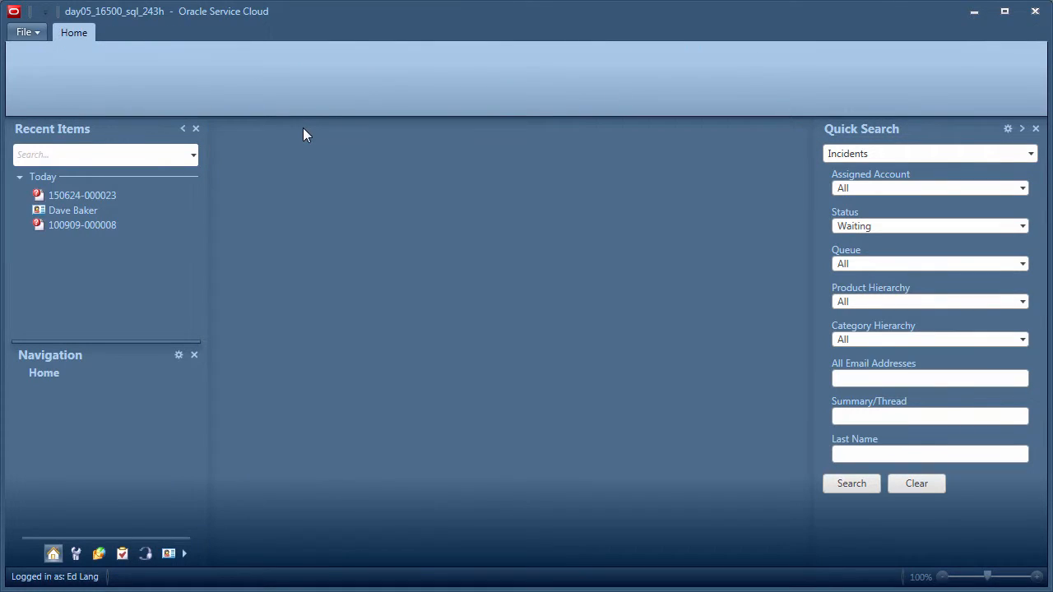
pyautogui.moveTo(184, 552)
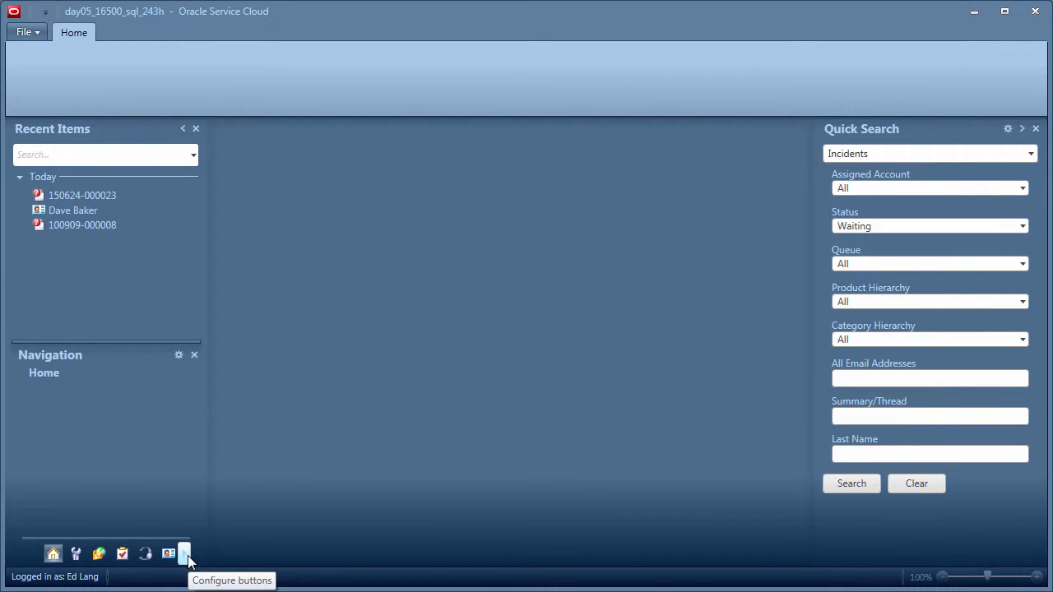
# Step: Add the Incidents navigation button via Show More Buttons and open the Incidents report
pyautogui.click(185, 553)
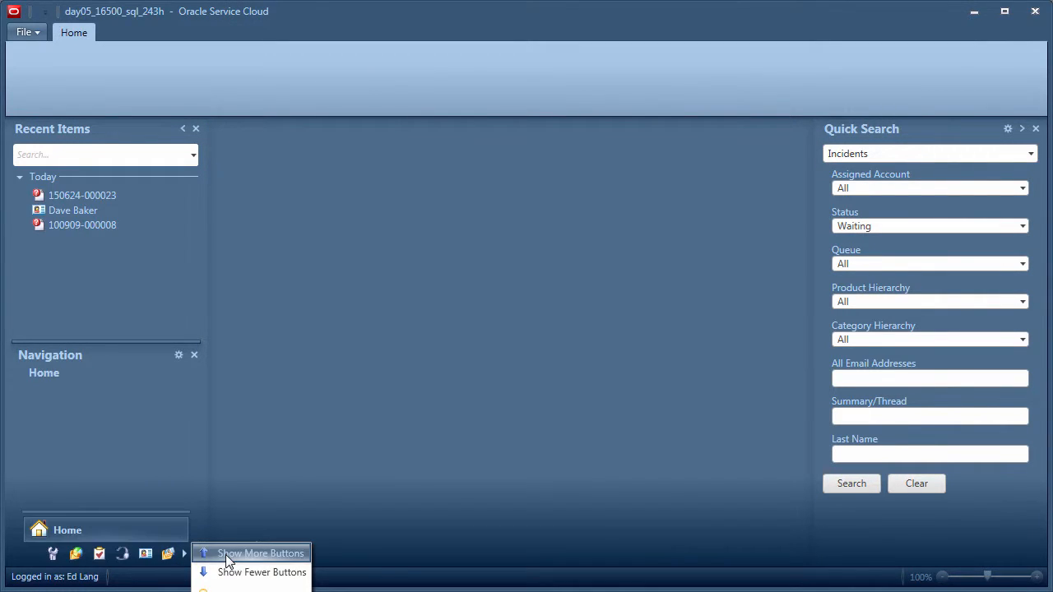
pyautogui.click(260, 553)
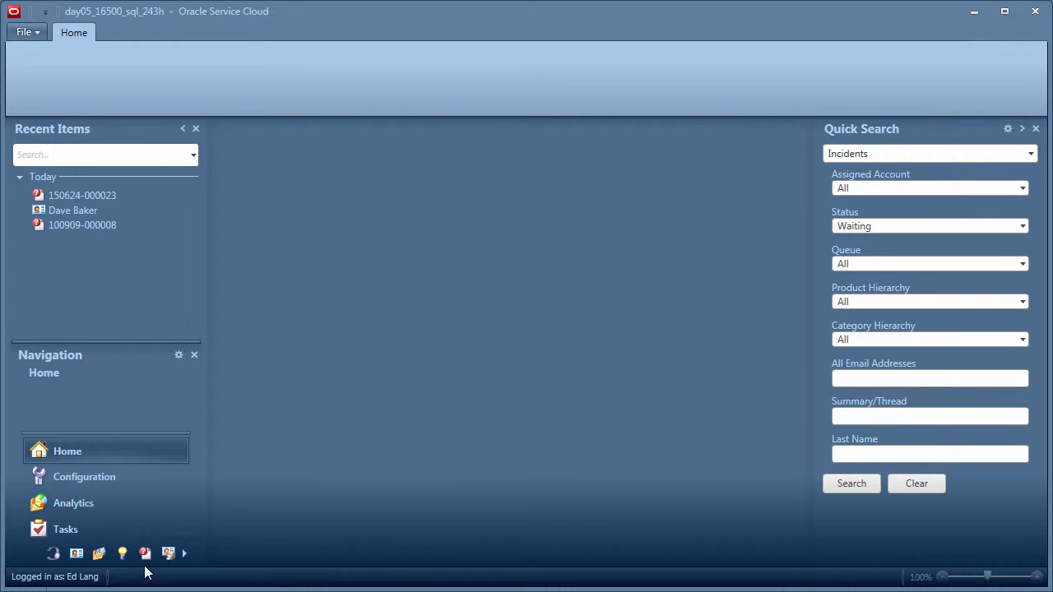
pyautogui.click(145, 552)
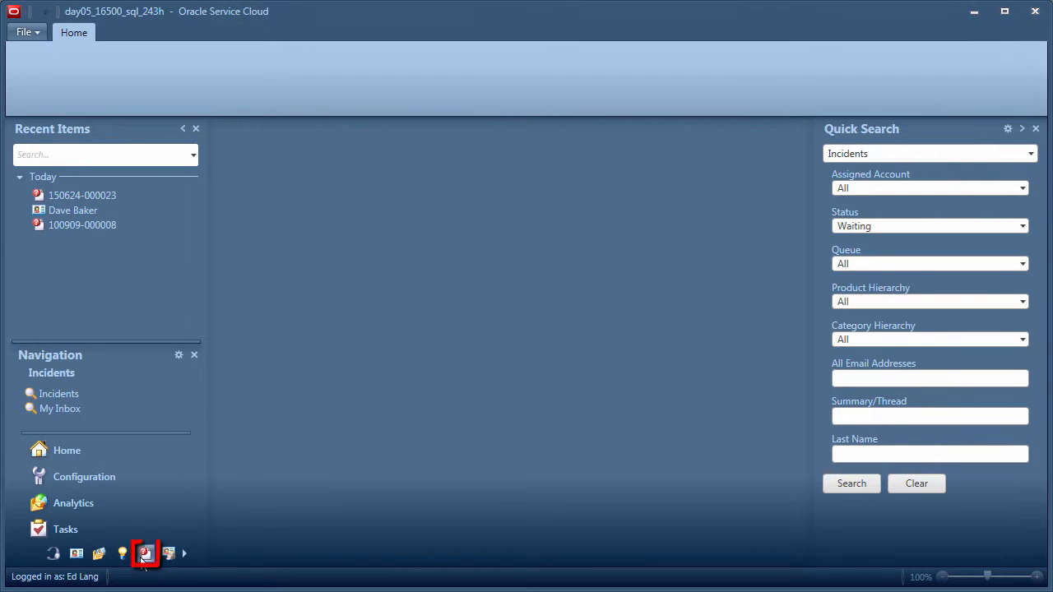
pyautogui.moveTo(145, 552)
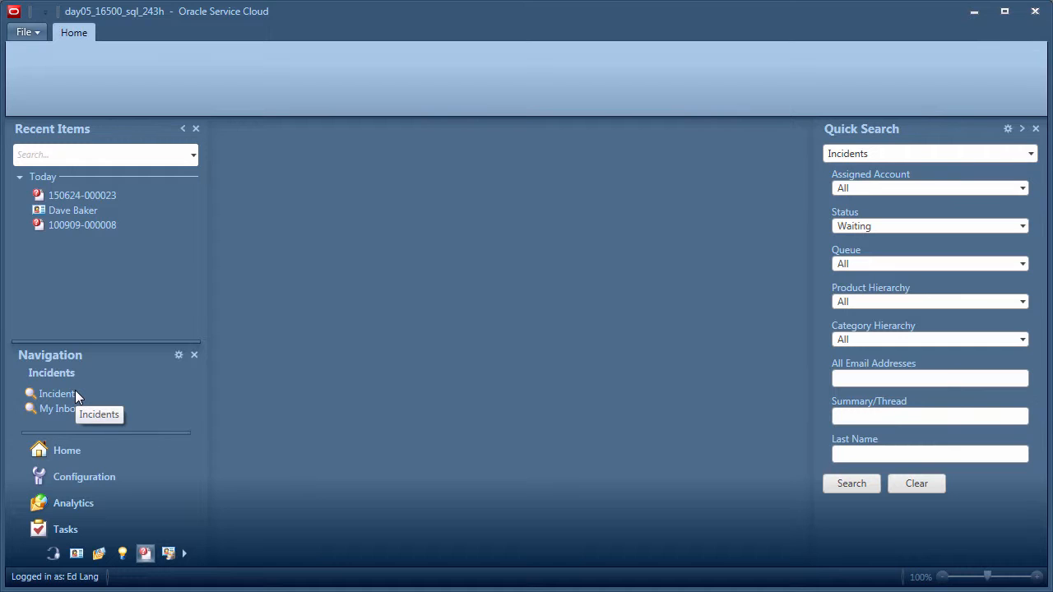
pyautogui.click(57, 393)
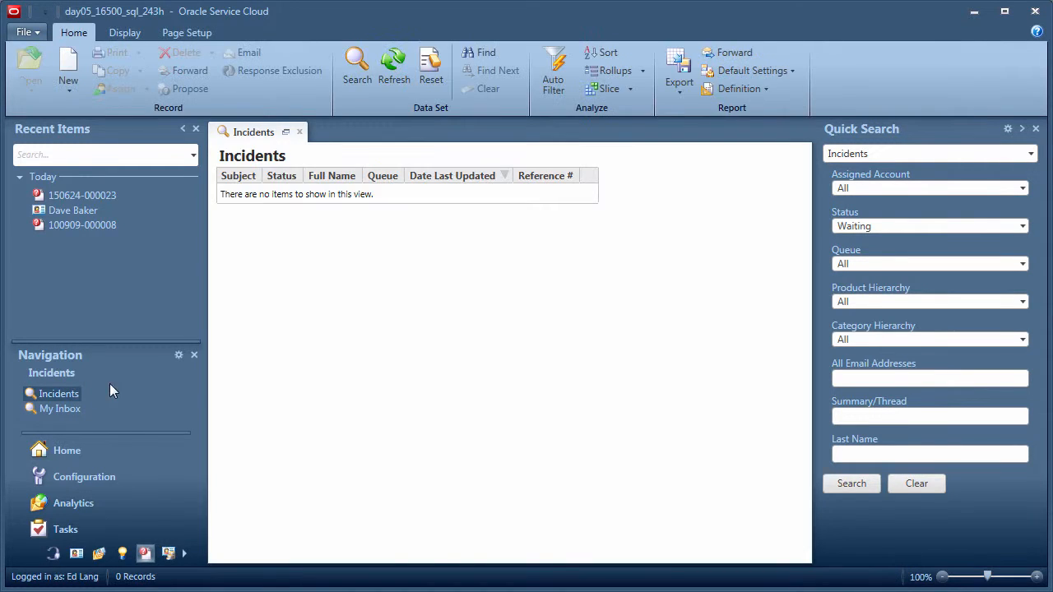
# Step: Run the incident report search, returning 63 incidents
pyautogui.click(355, 69)
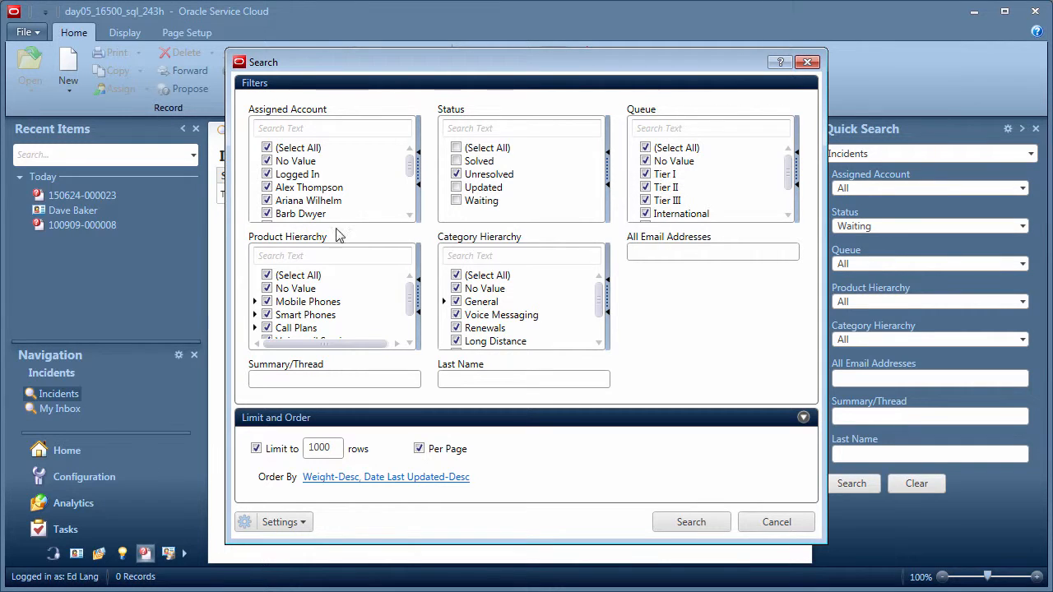
pyautogui.click(457, 148)
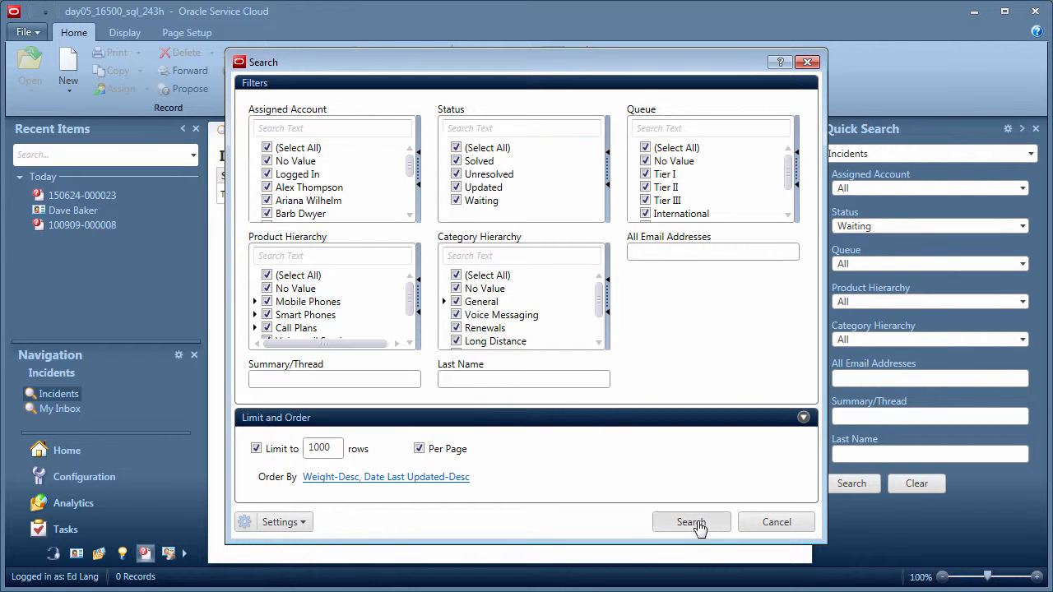
pyautogui.click(691, 522)
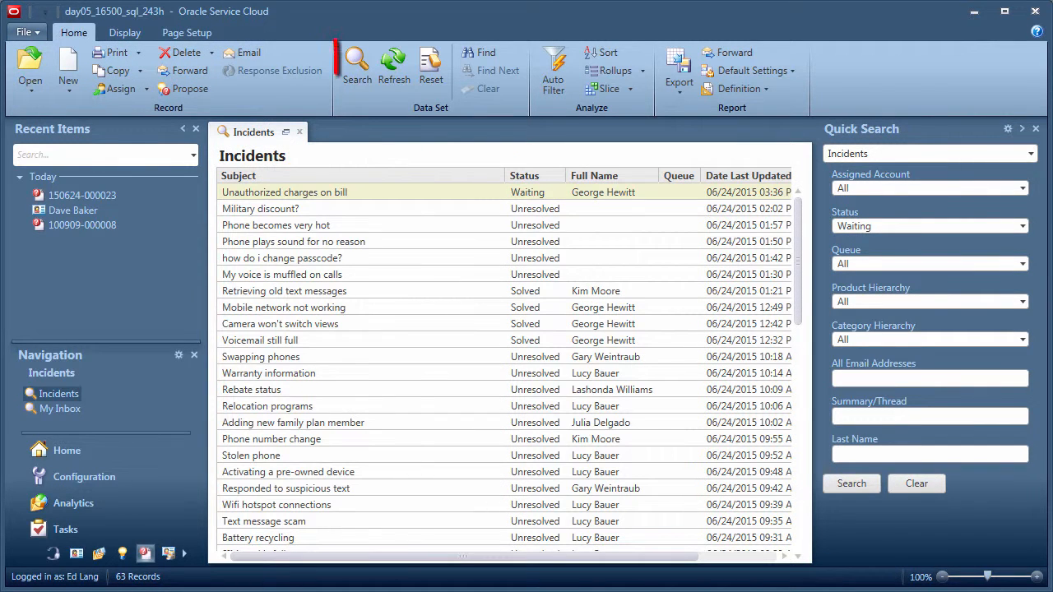
pyautogui.click(357, 65)
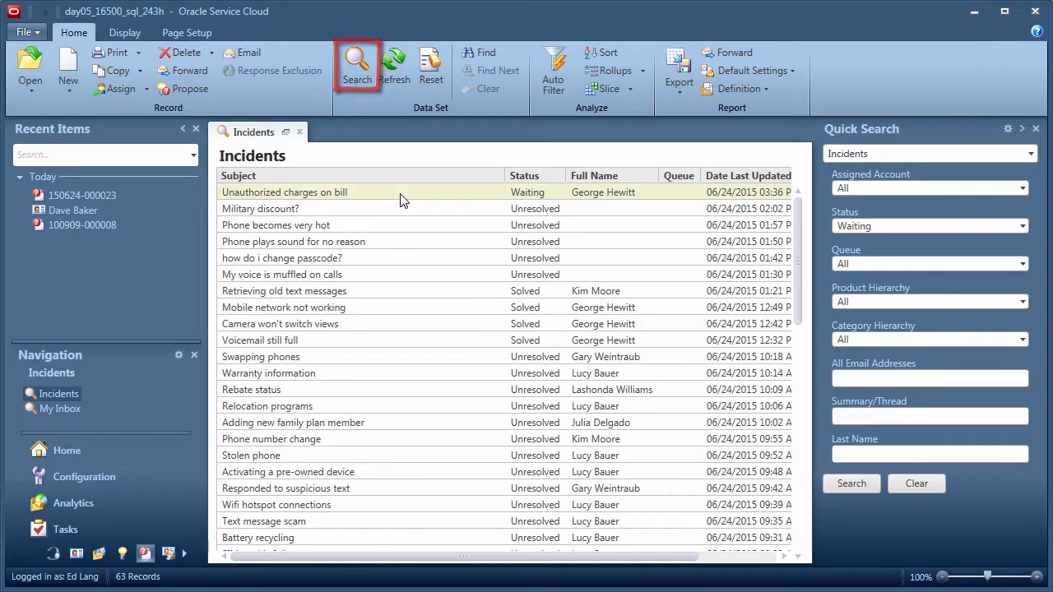
pyautogui.doubleClick(283, 190)
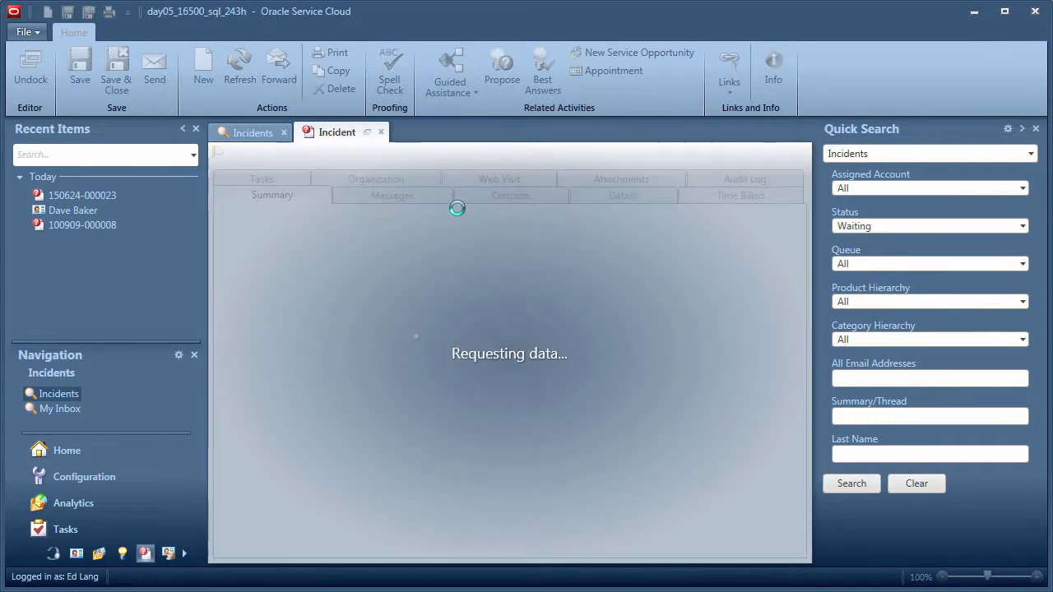
pyautogui.click(82, 195)
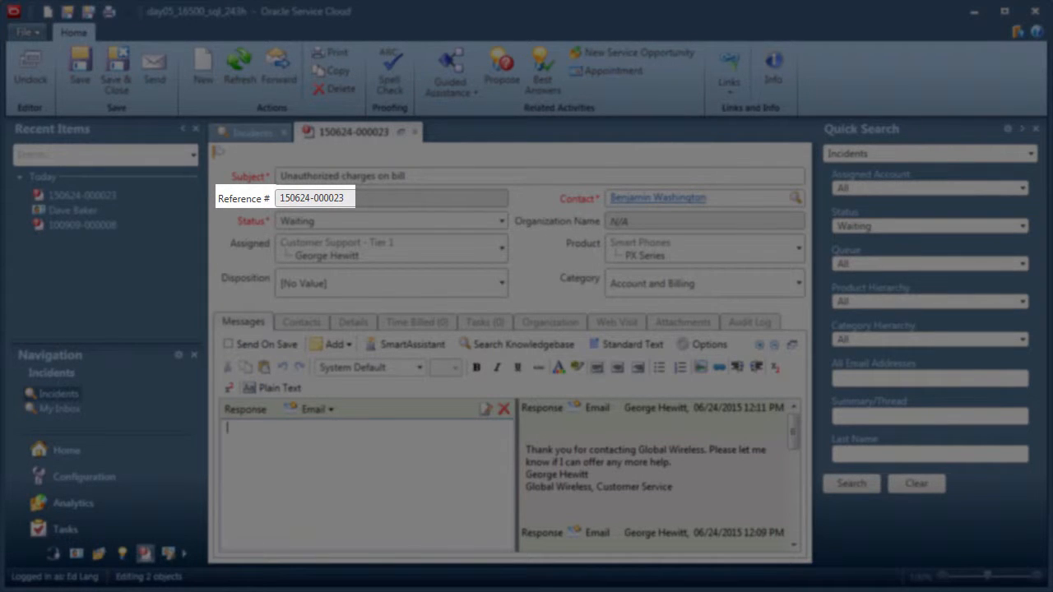
pyautogui.doubleClick(293, 197)
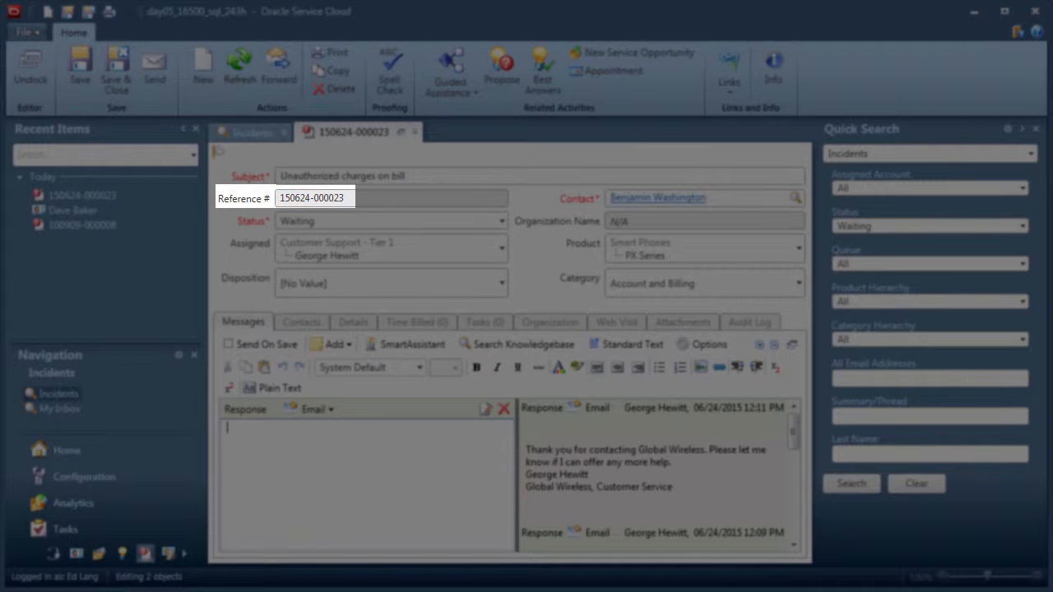
pyautogui.doubleClick(327, 197)
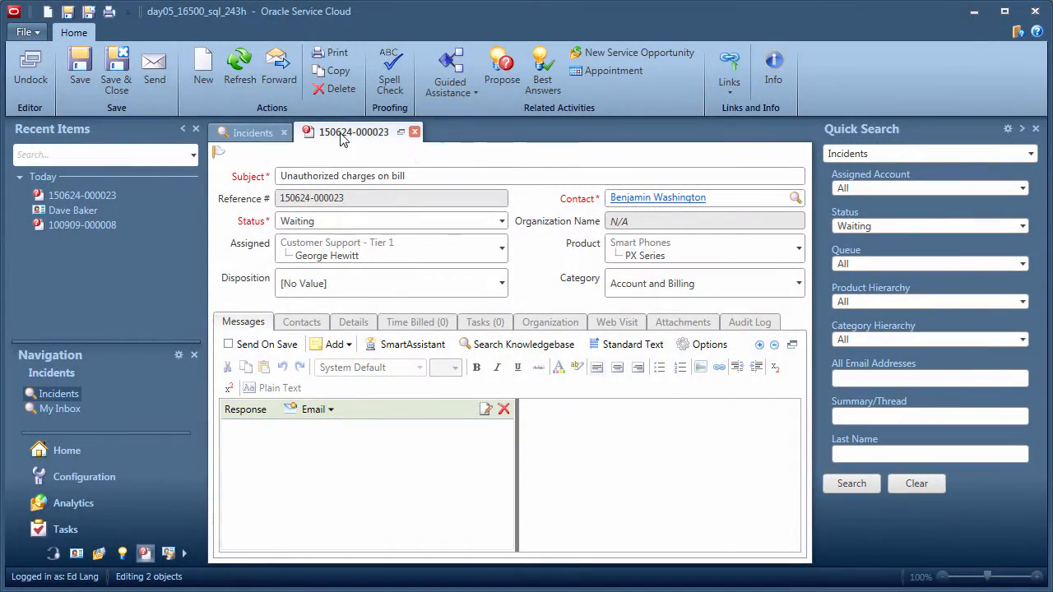
pyautogui.click(414, 131)
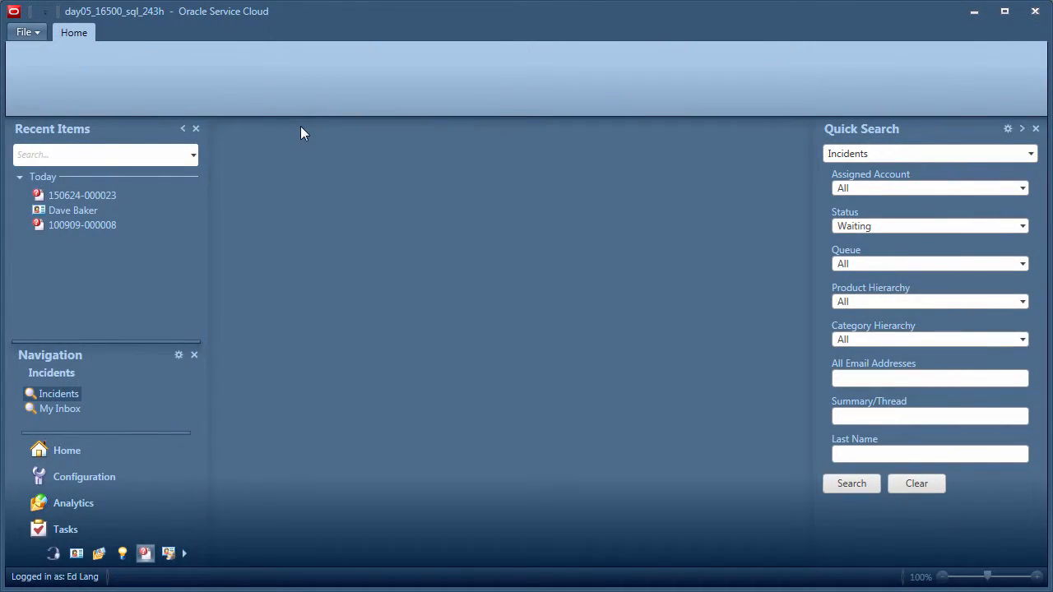
pyautogui.click(59, 408)
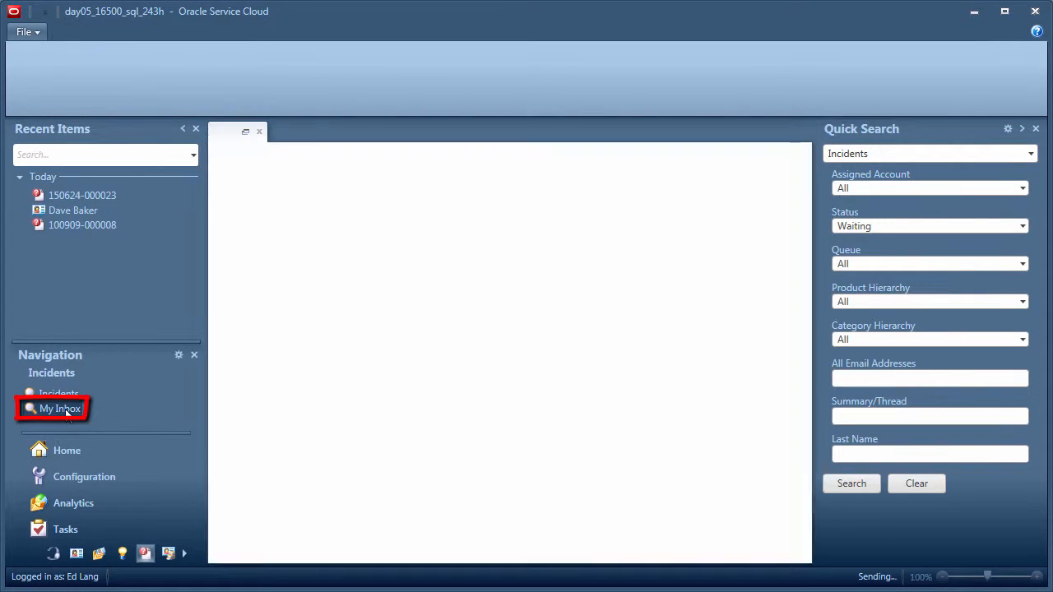
pyautogui.click(59, 408)
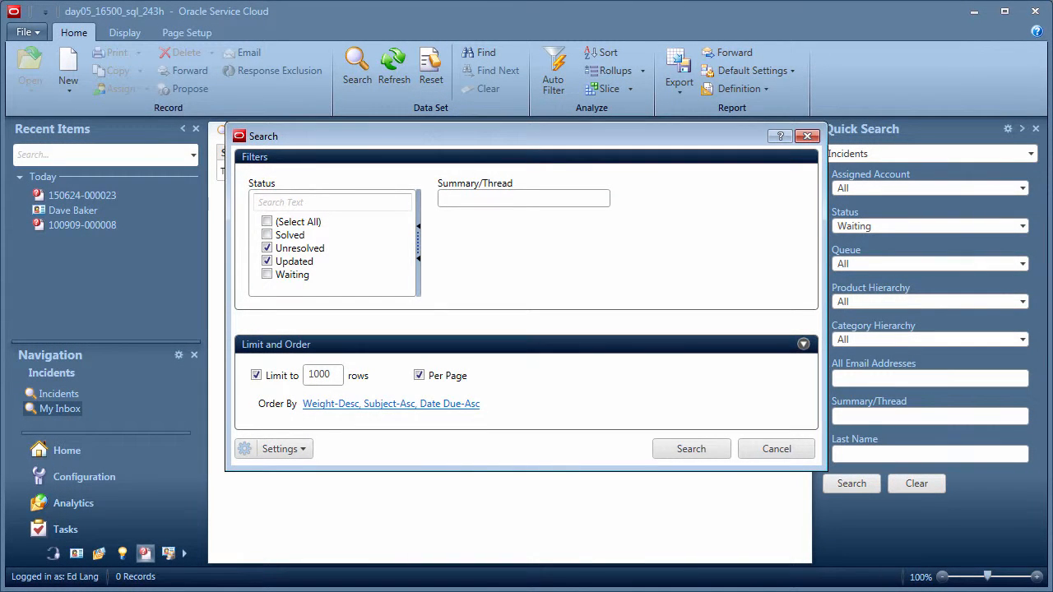
pyautogui.click(690, 447)
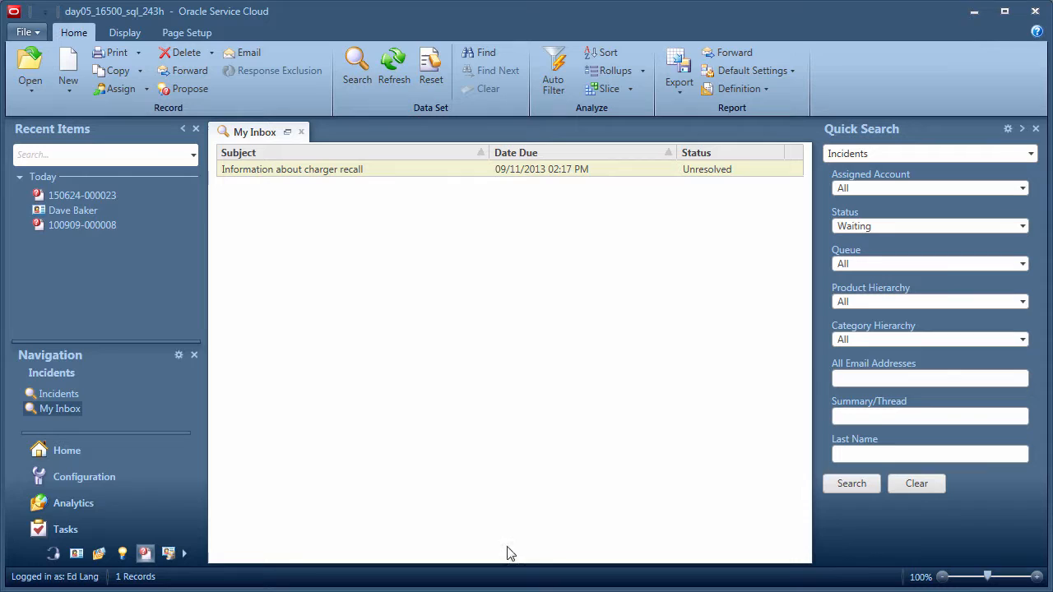
pyautogui.click(301, 131)
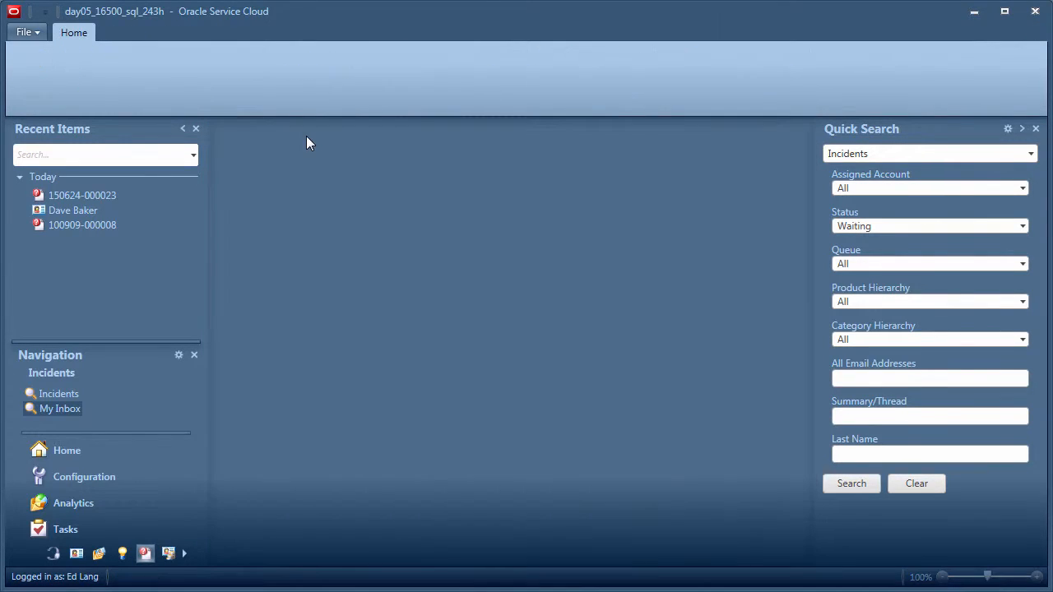
pyautogui.moveTo(65, 530)
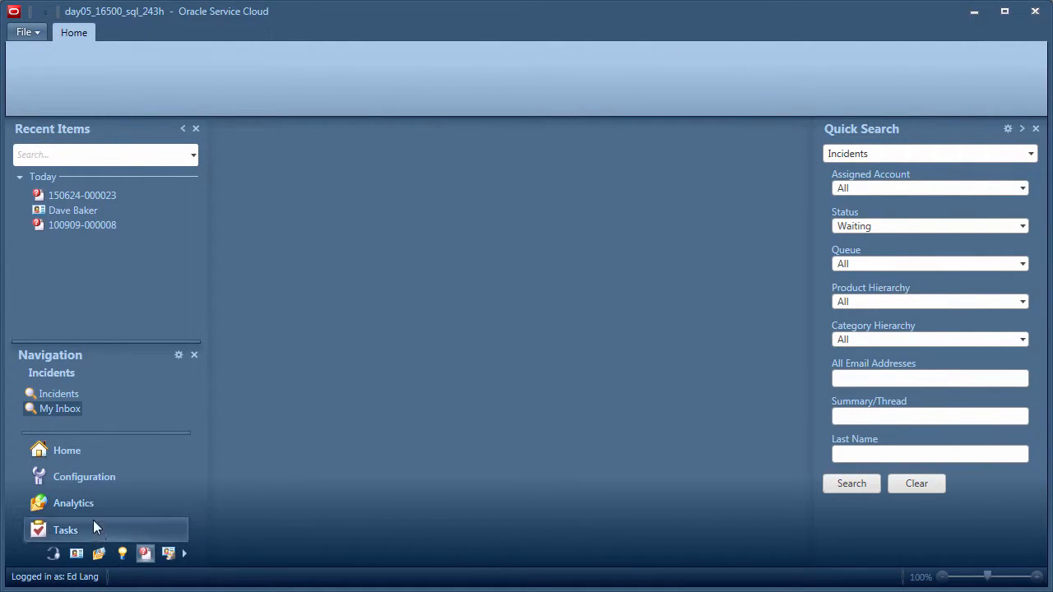
# Step: In Analytics Reports Explorer, find the 30 public reports named with 'Incidents', then close it
pyautogui.click(72, 503)
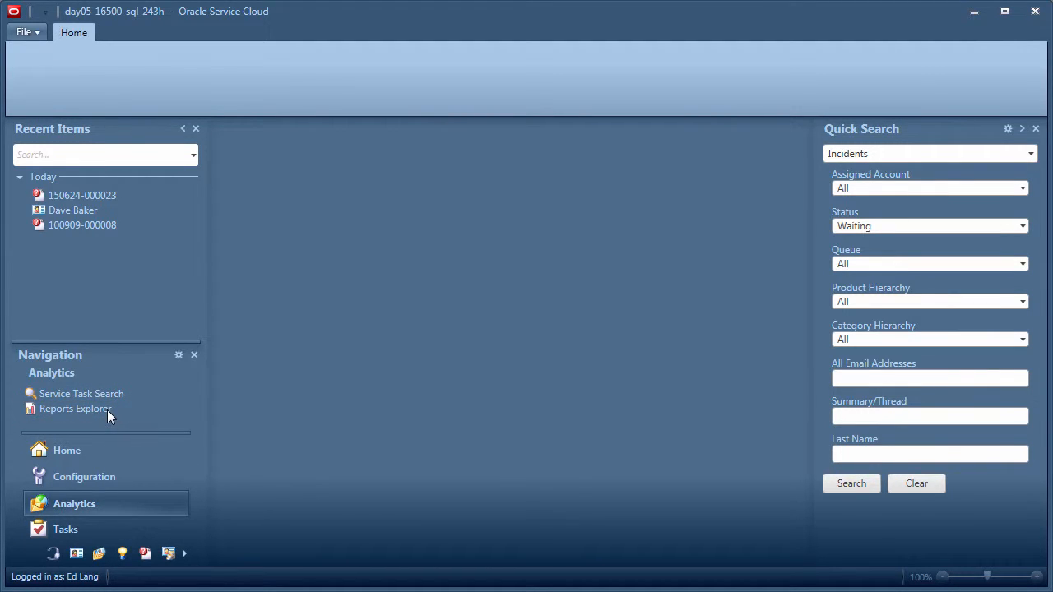
pyautogui.click(76, 408)
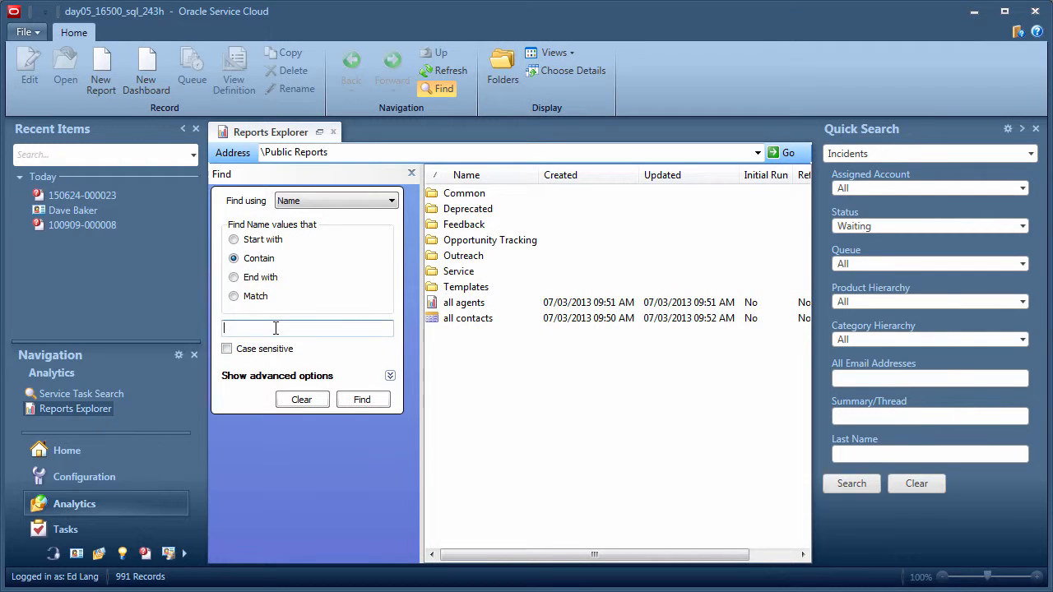
pyautogui.write('Incidents')
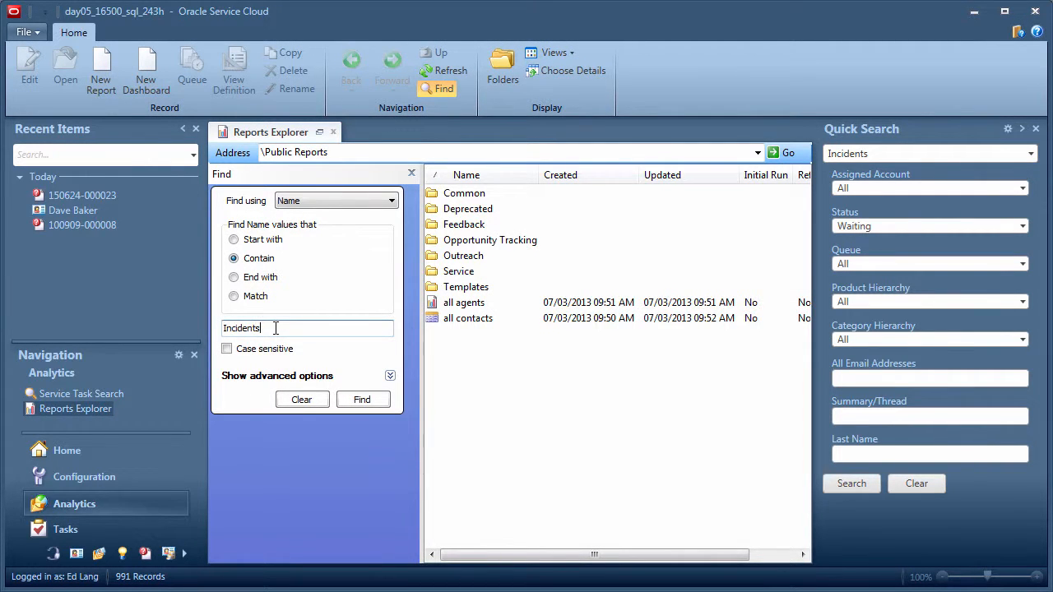
pyautogui.click(362, 399)
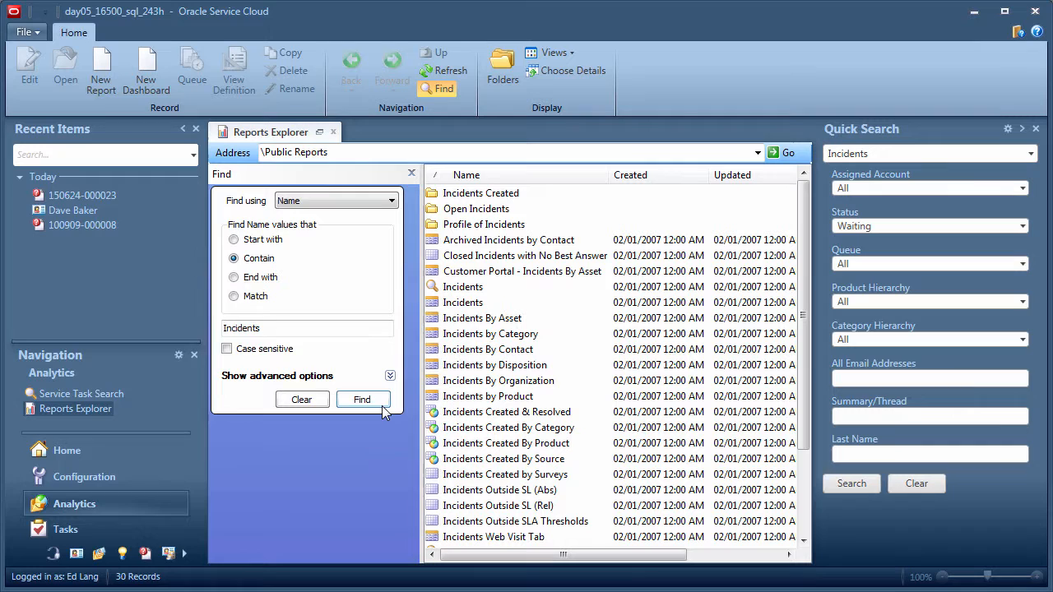
pyautogui.scroll(-3)
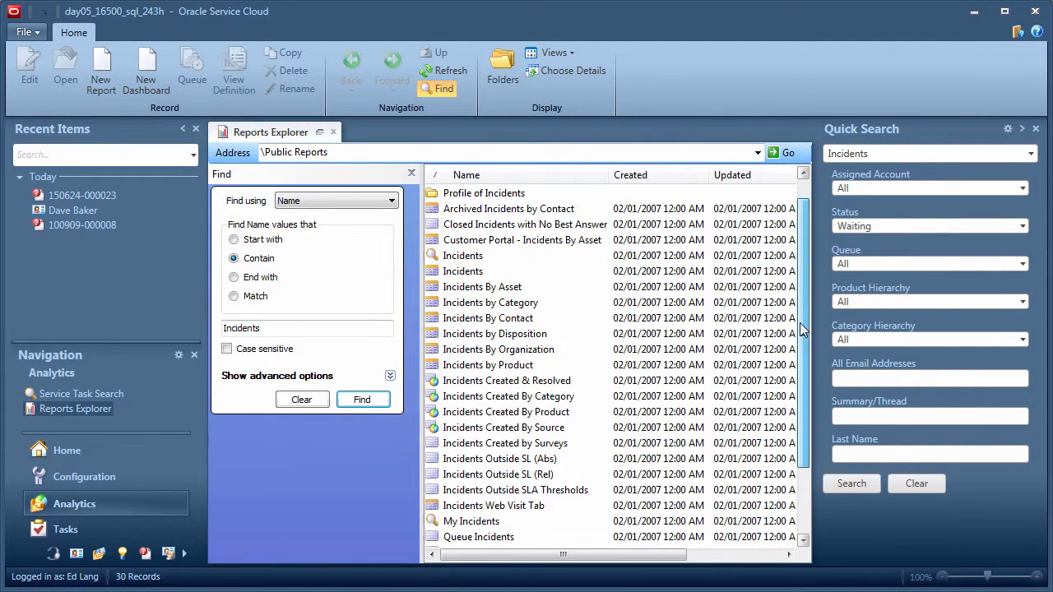
pyautogui.scroll(-3)
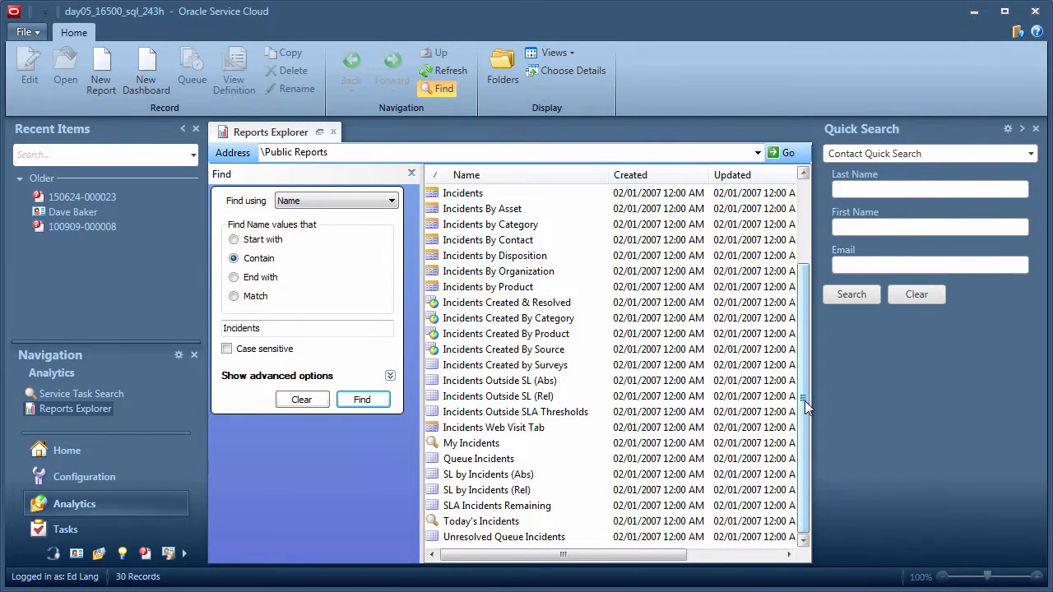
pyautogui.click(332, 132)
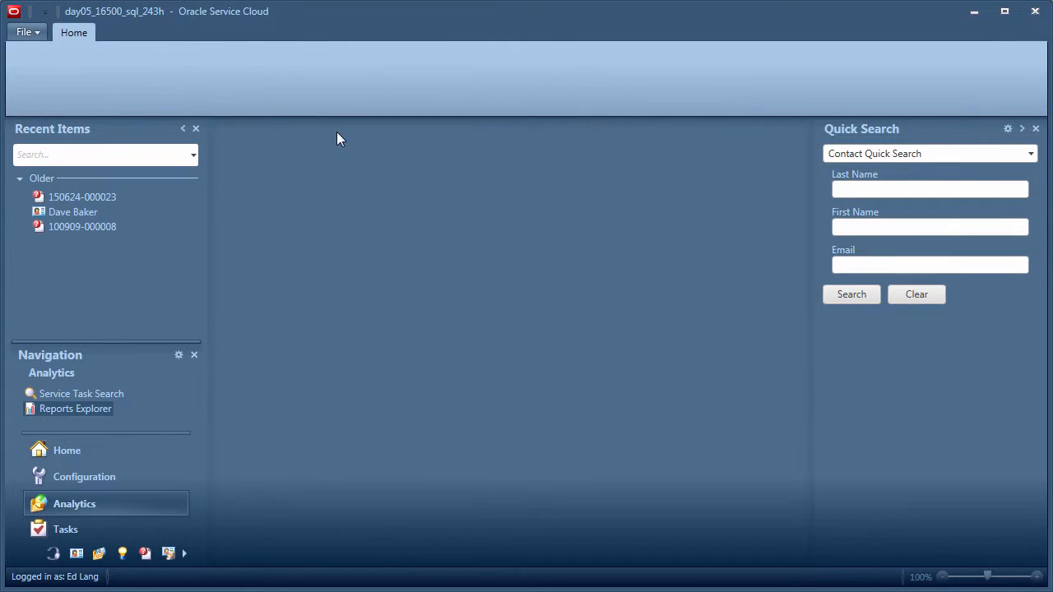
pyautogui.moveTo(1007, 128)
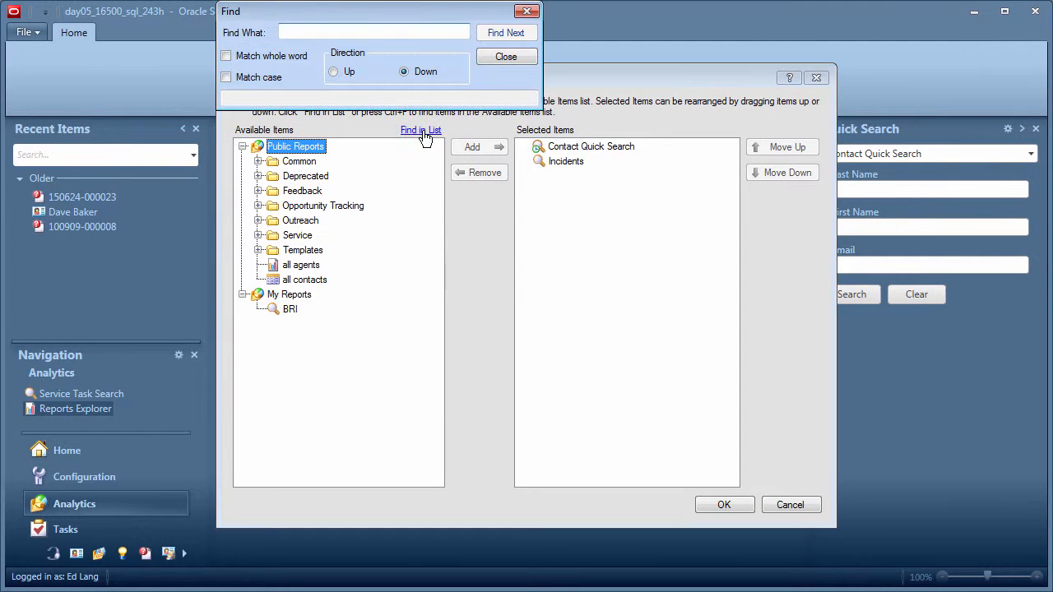
# Step: Find the Incident Search report in the list and add it to the quick searches
pyautogui.write('Incident S')
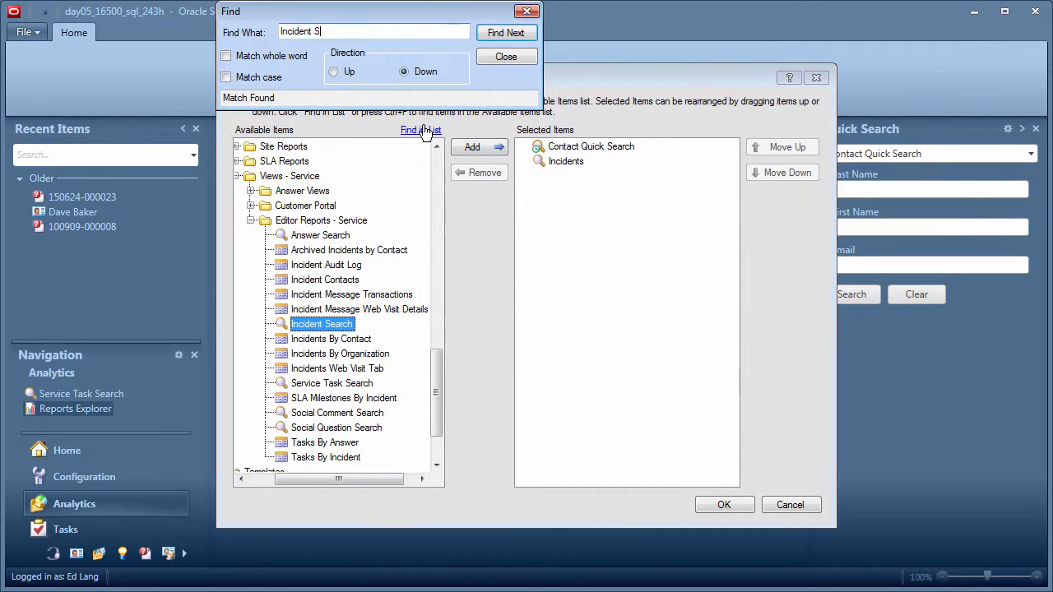
pyautogui.click(472, 148)
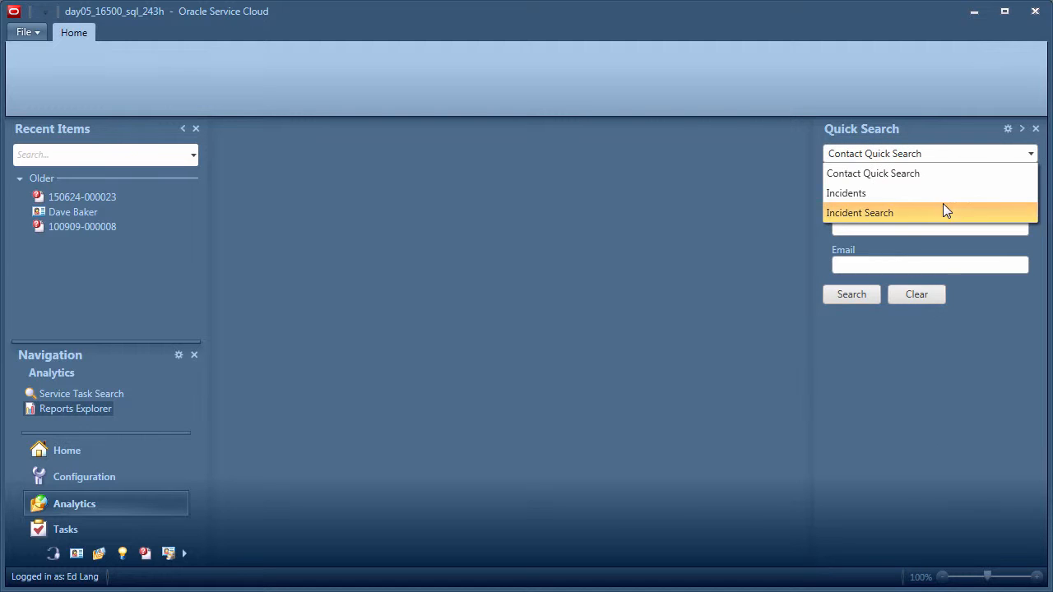
pyautogui.click(858, 212)
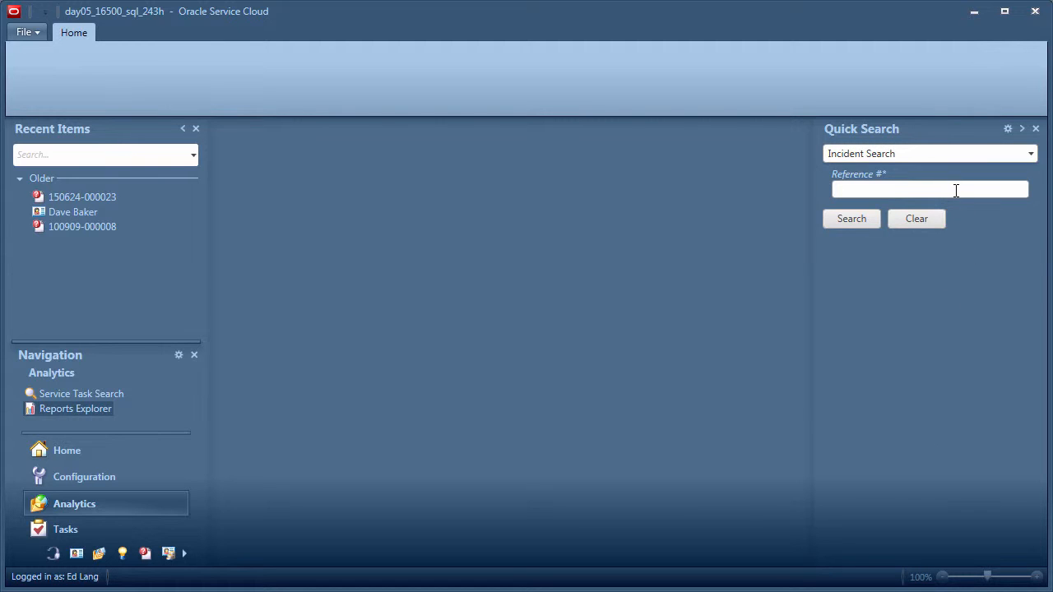
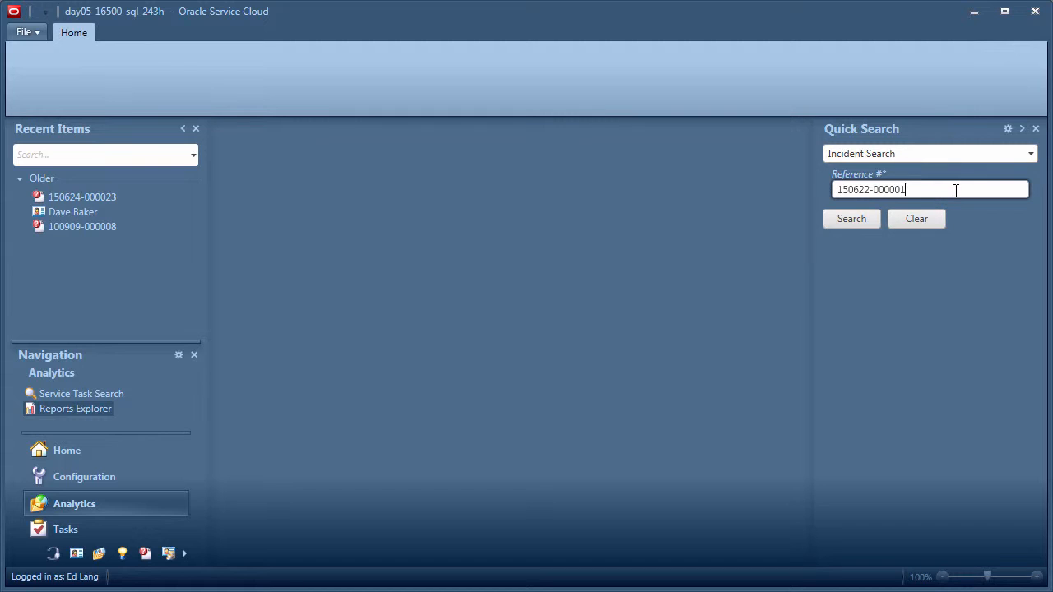
pyautogui.click(850, 217)
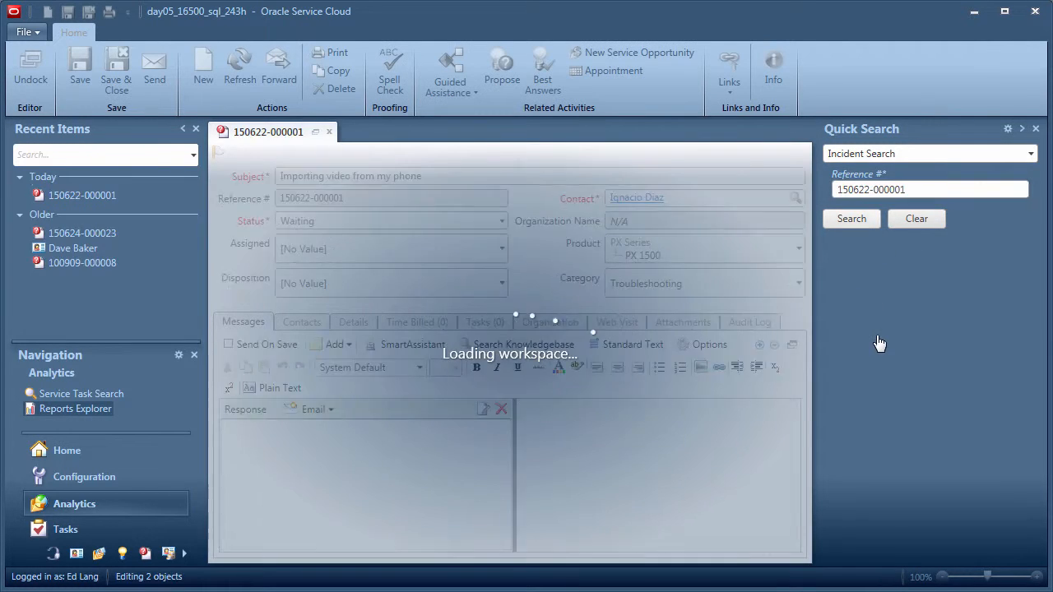